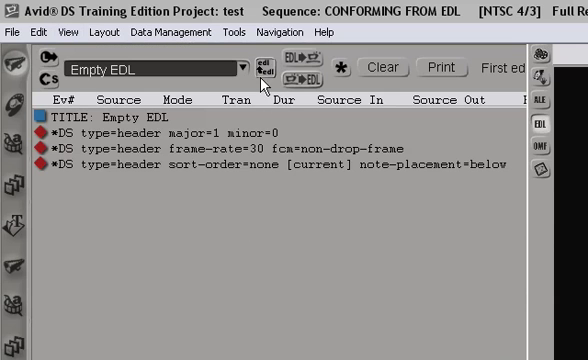
mouse_move(247, 259)
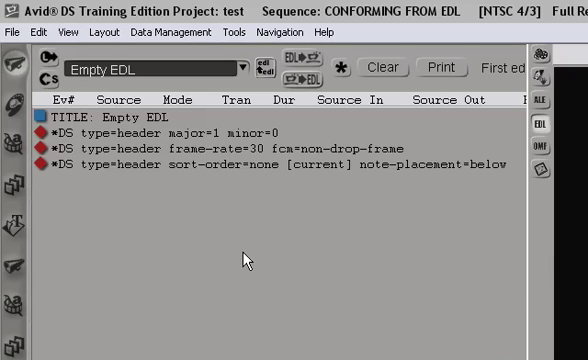
mouse_move(200, 149)
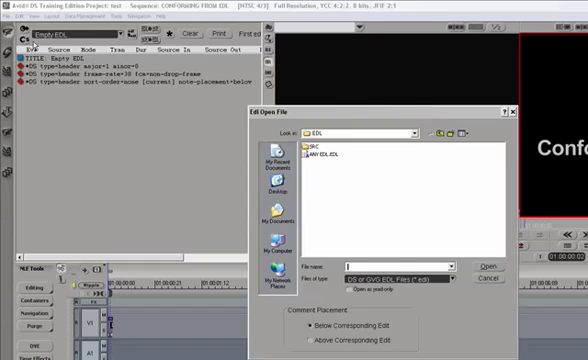
Load ANY EDL.EDL in CMX format, listing its 17 events.
click(322, 155)
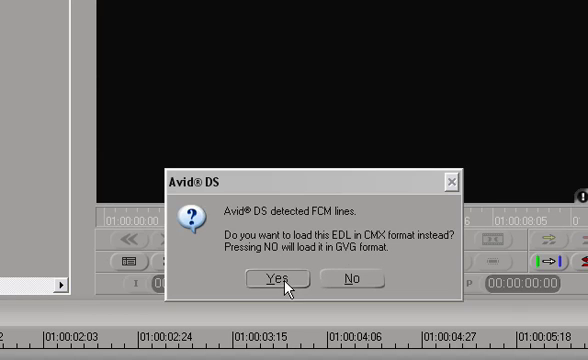
click(289, 277)
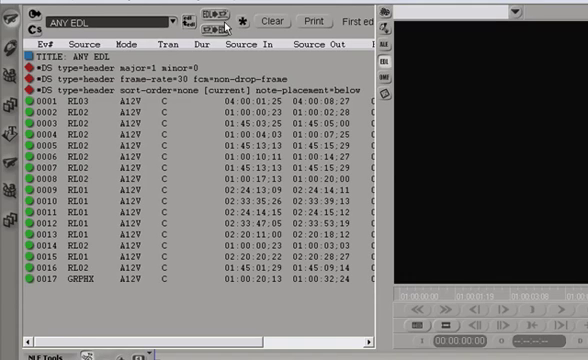
mouse_move(210, 20)
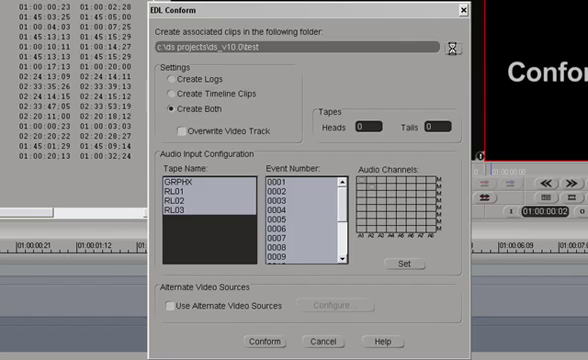
Set the conformed-clip destination folder to EDL\SRC.
click(456, 46)
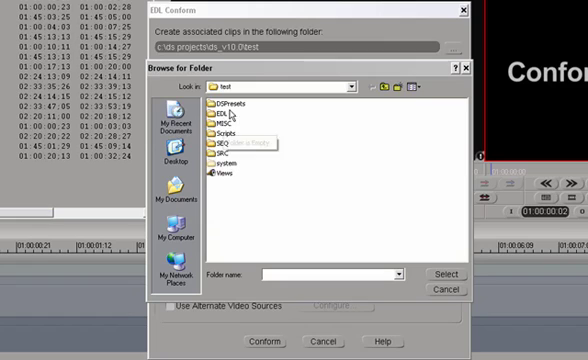
mouse_move(228, 118)
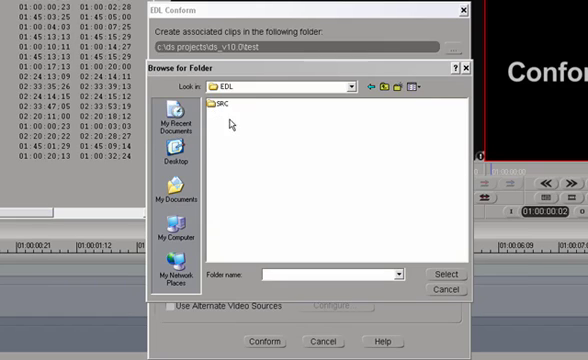
double_click(215, 101)
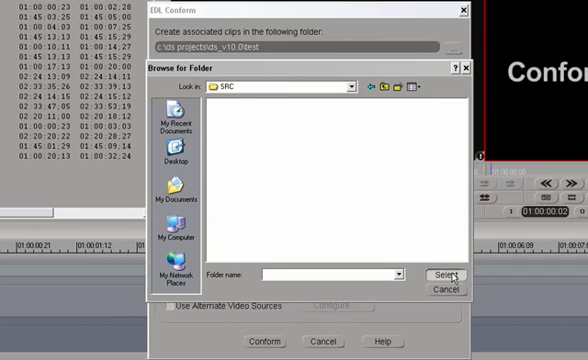
click(455, 273)
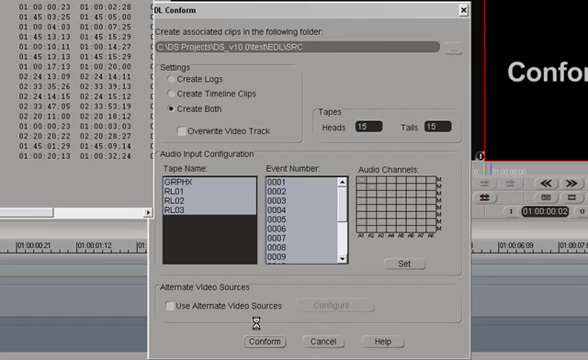
Run the conform to build the ANY EDL timeline clips.
click(259, 340)
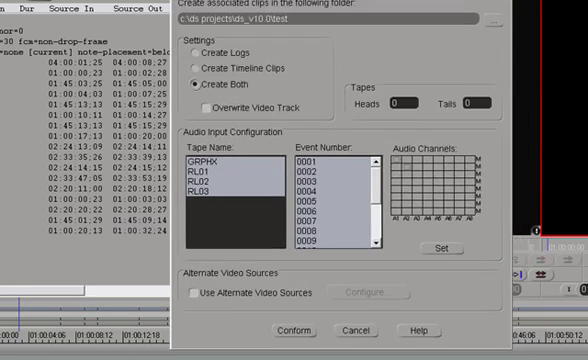
Toggle Overwrite Video Track and enable Use Alternate Video Sources.
click(198, 106)
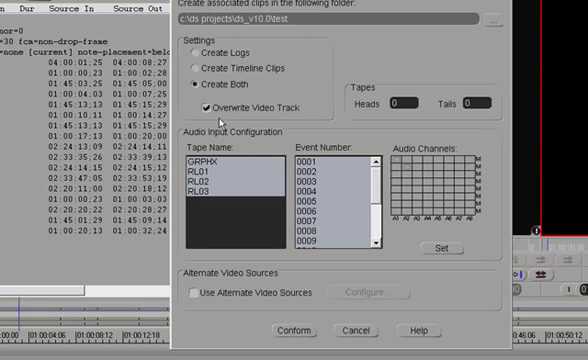
click(201, 107)
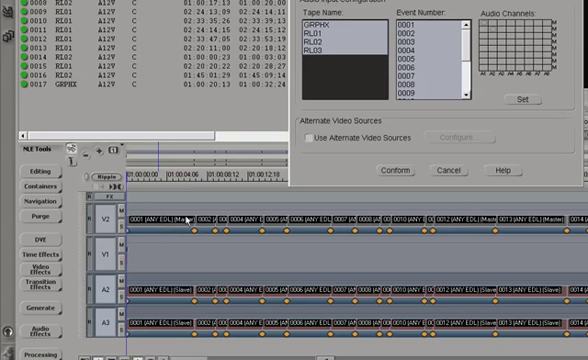
click(308, 137)
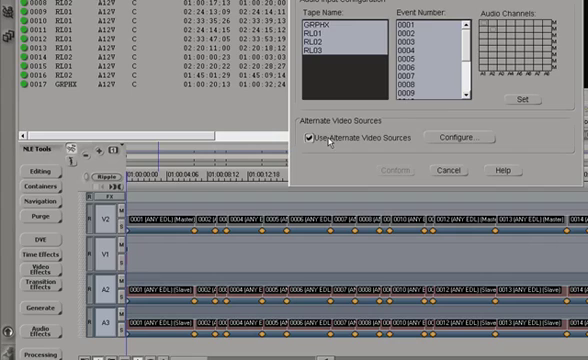
Open Choose Alternate Video Sources, then cancel without picking a folder.
click(463, 135)
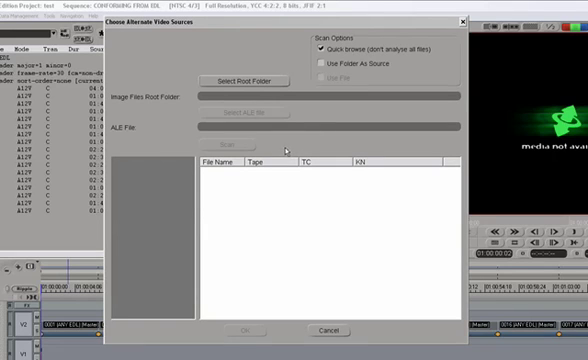
mouse_move(363, 124)
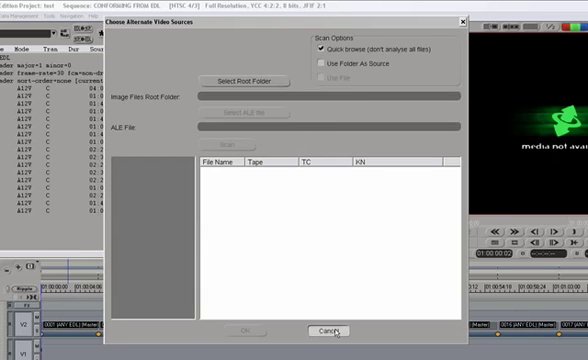
click(326, 330)
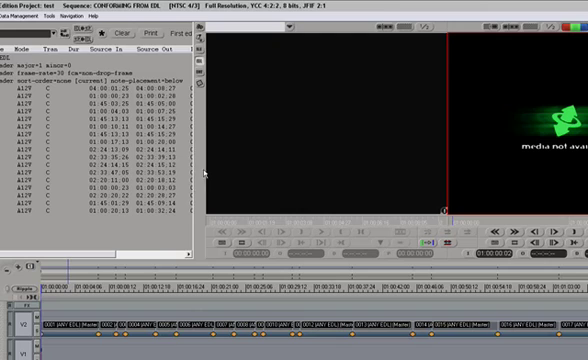